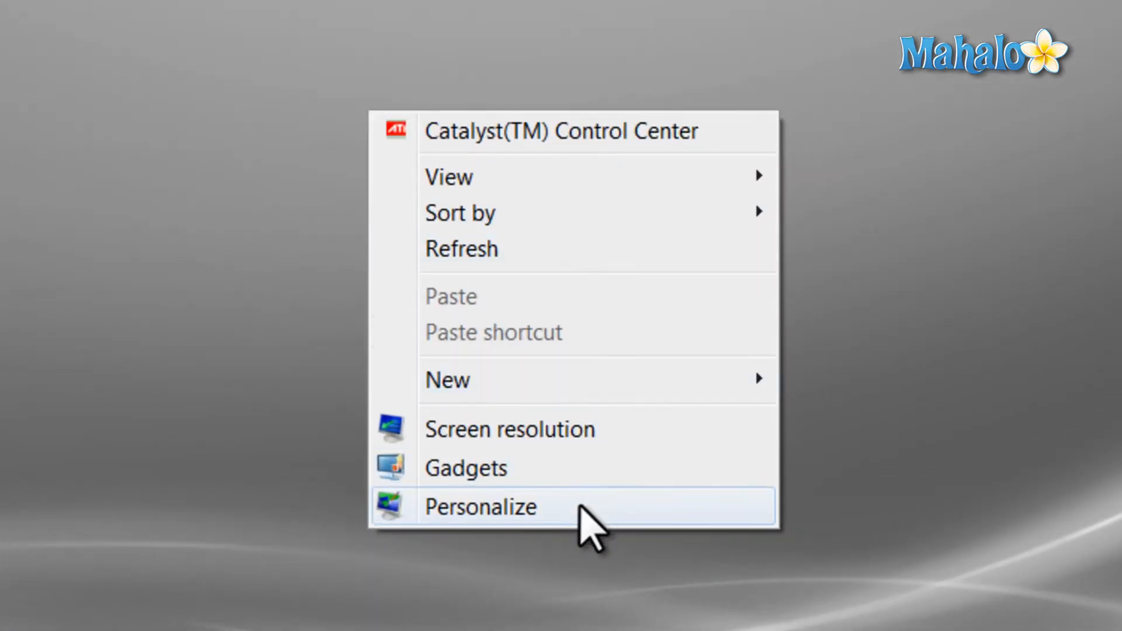
# Step: Open Screen Saver Settings from the desktop's Personalization window
pyautogui.click(481, 506)
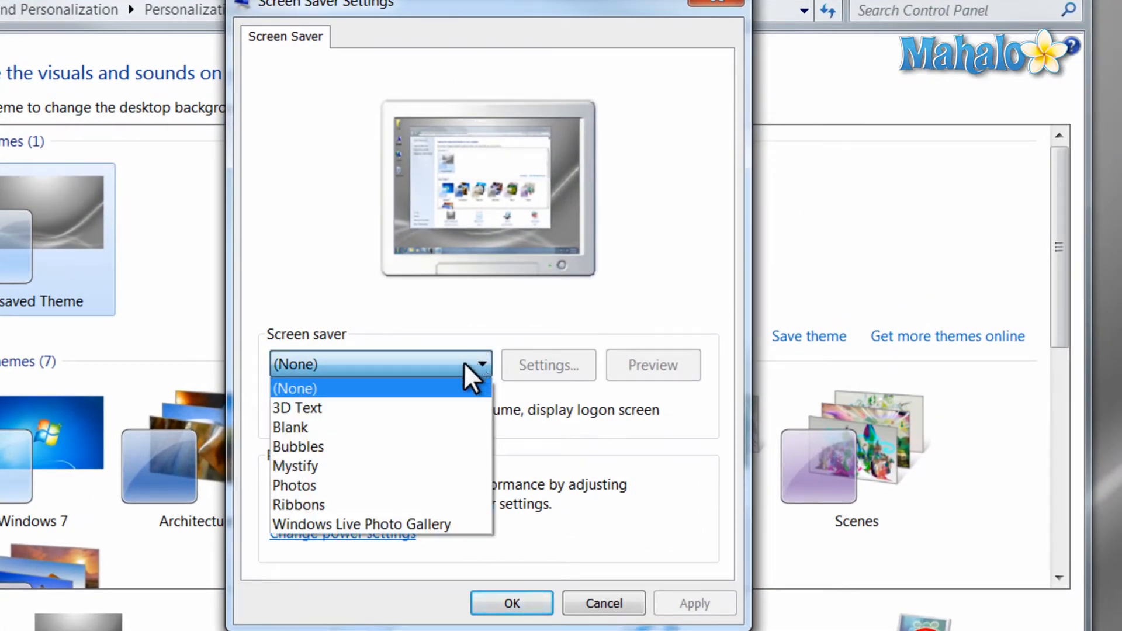
# Step: Select the 3D Text screen saver and review its settings showing 'Windows 7'
pyautogui.click(297, 408)
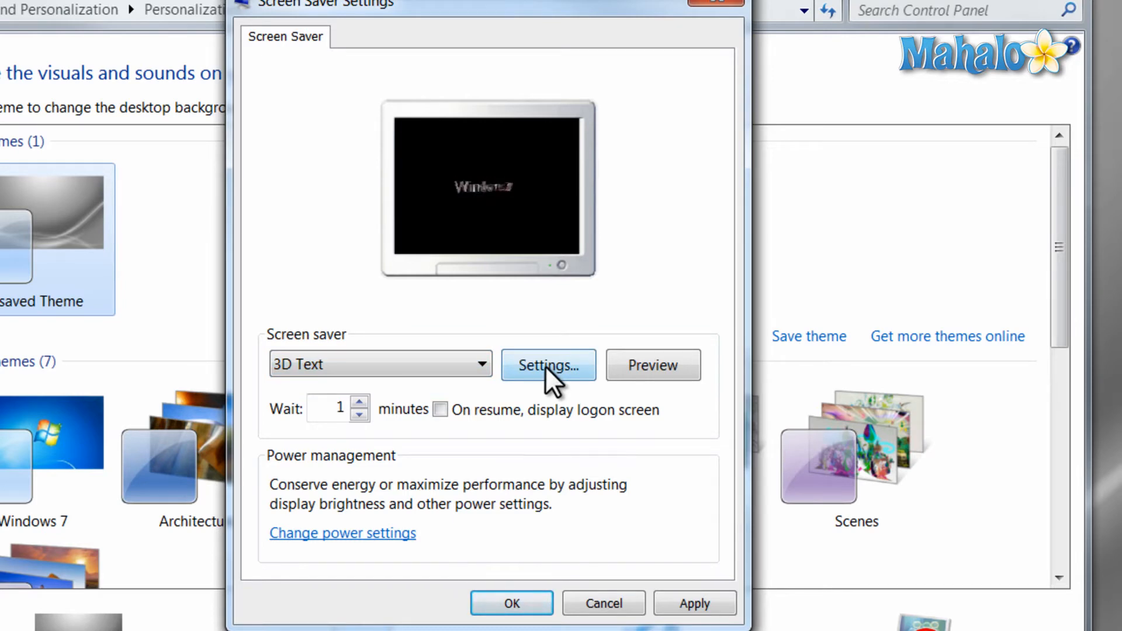
pyautogui.click(548, 366)
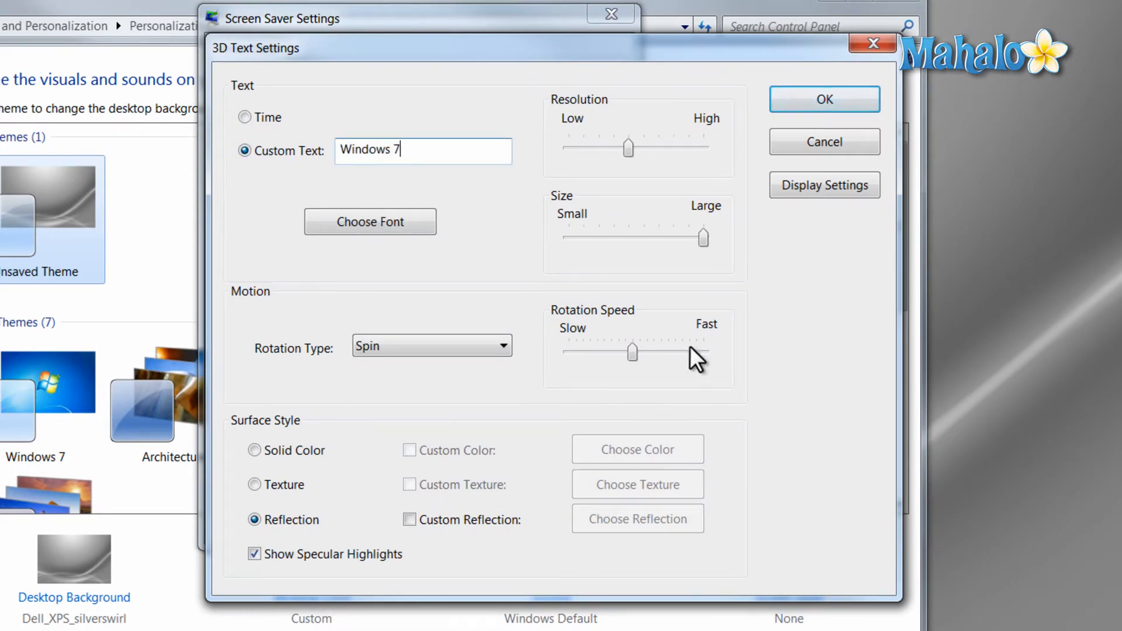
pyautogui.click(823, 98)
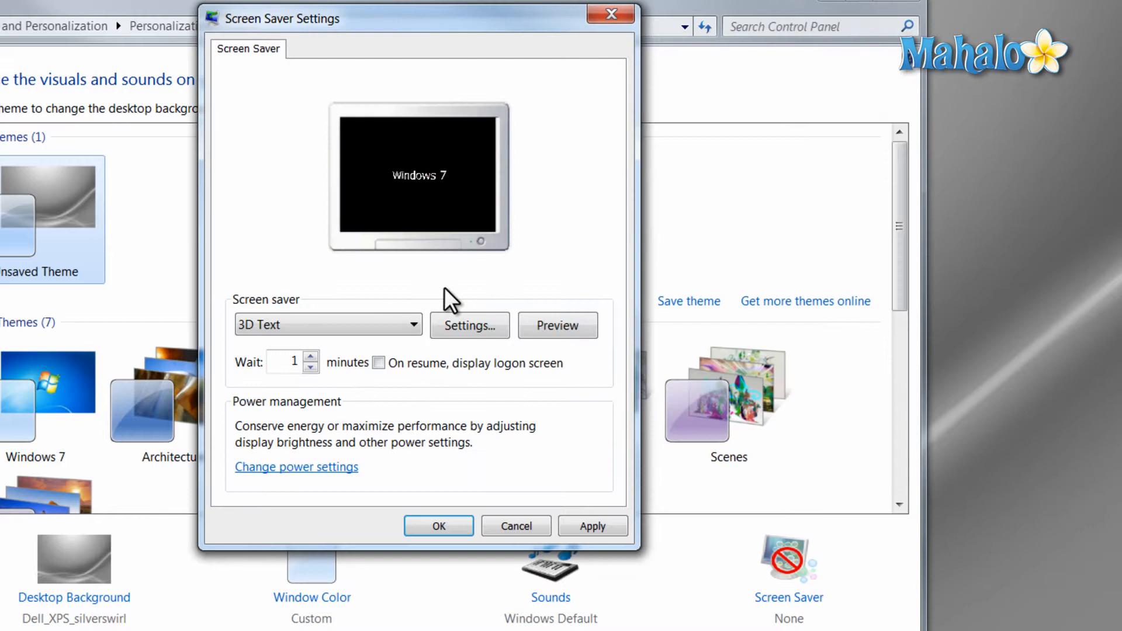
# Step: Try the Blank screen saver, then settle on Photos showing a beach preview
pyautogui.click(328, 325)
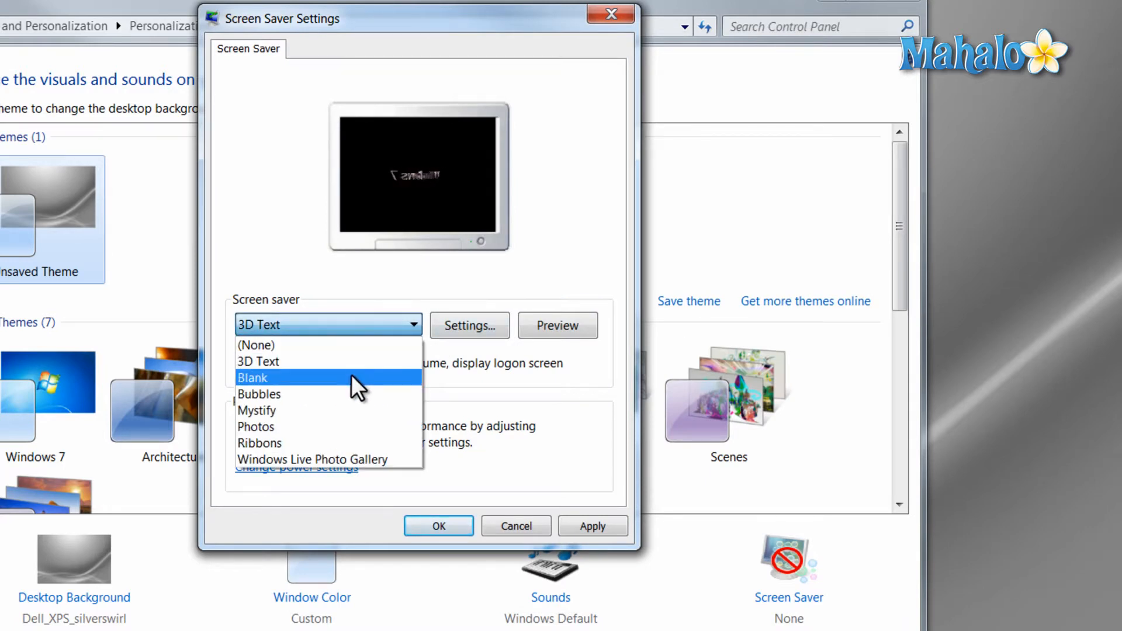
pyautogui.click(252, 378)
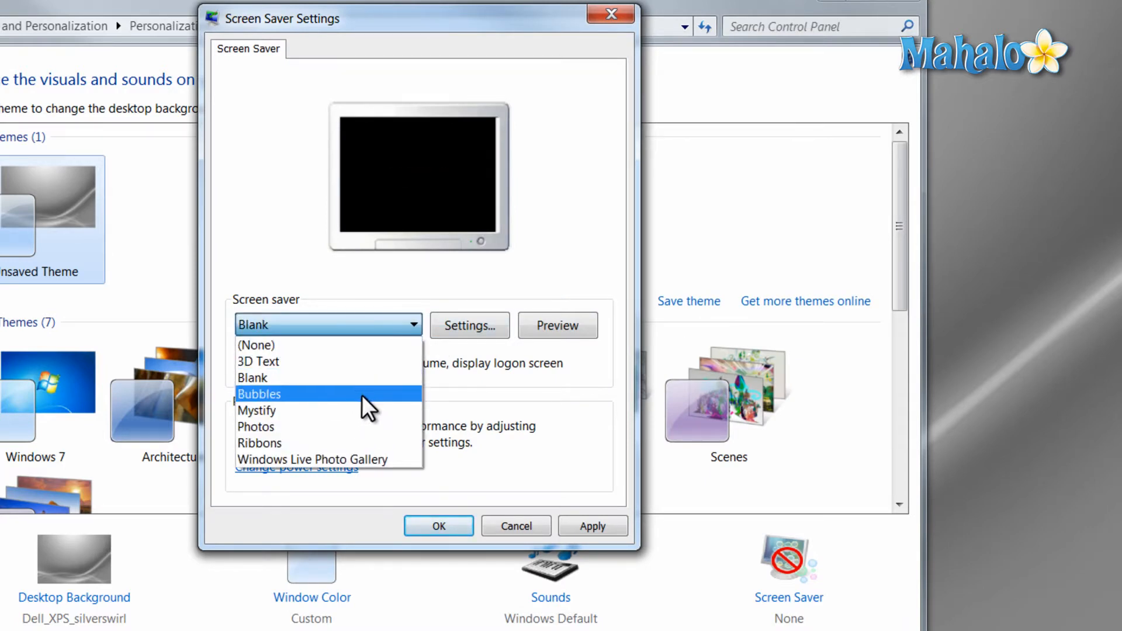
pyautogui.click(255, 427)
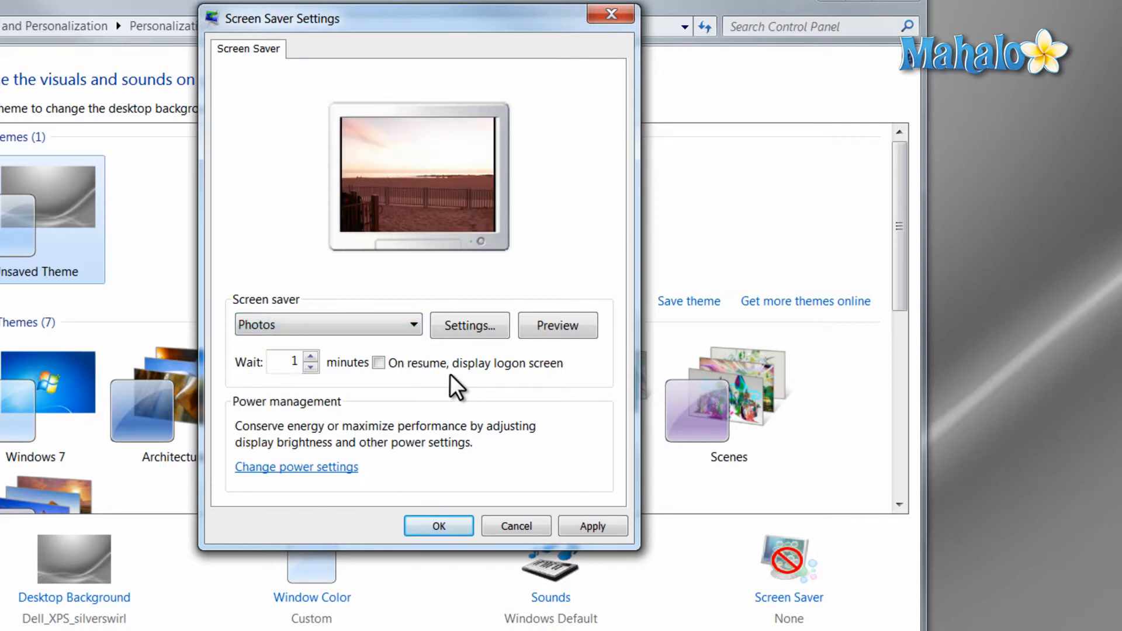
pyautogui.moveTo(469, 325)
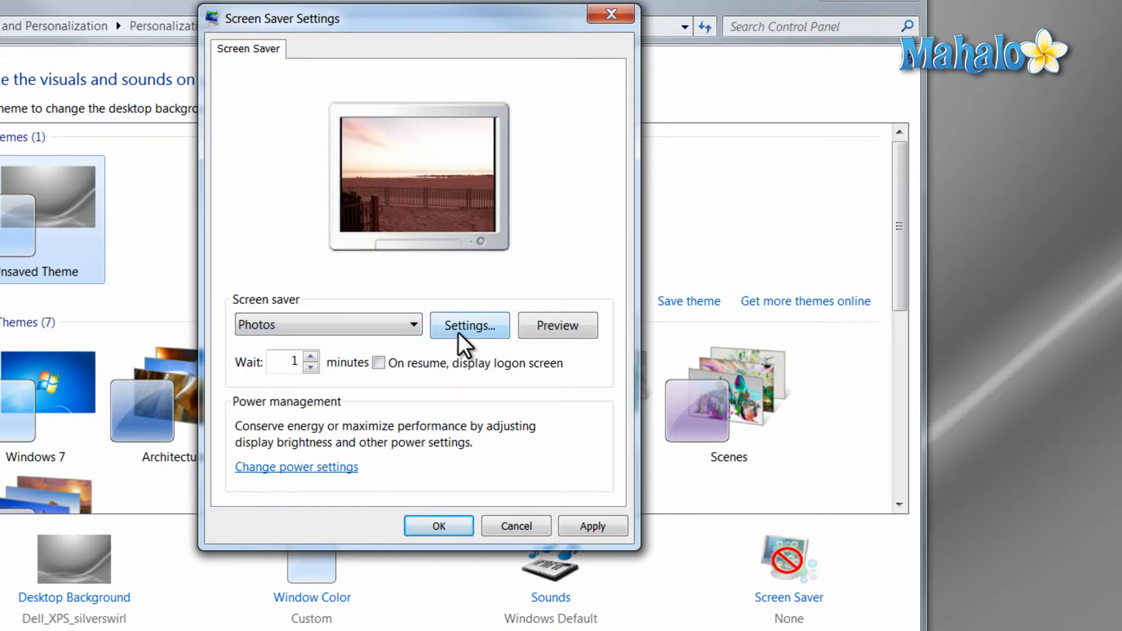
# Step: Review the Photos settings, keeping Medium slide show speed from the Pictures folder
pyautogui.click(468, 326)
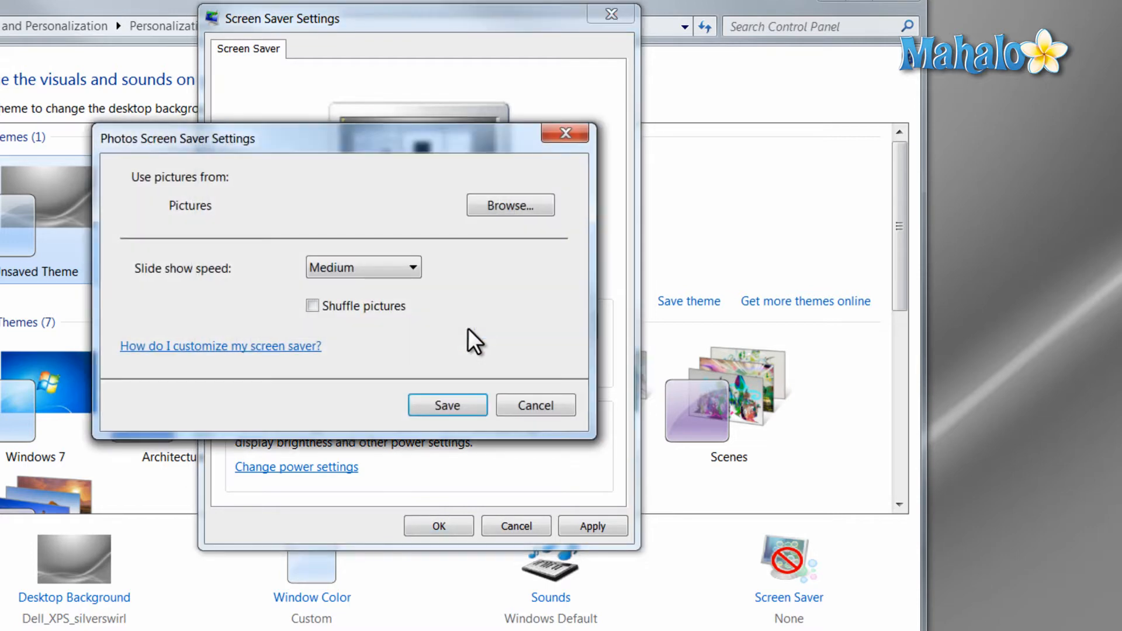
pyautogui.click(363, 267)
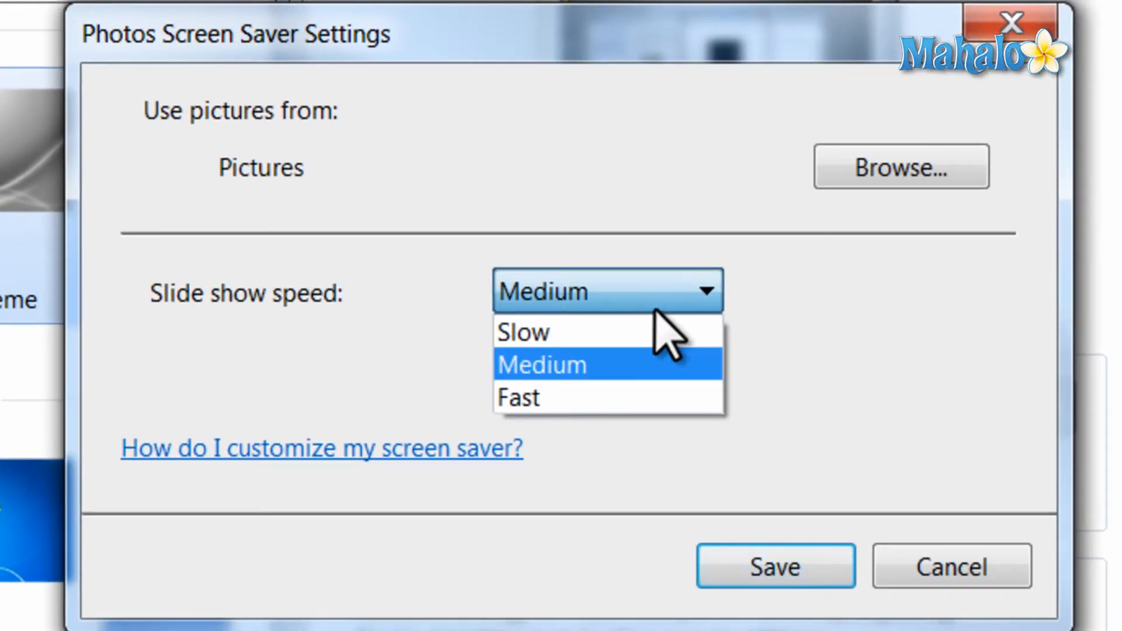
pyautogui.click(543, 364)
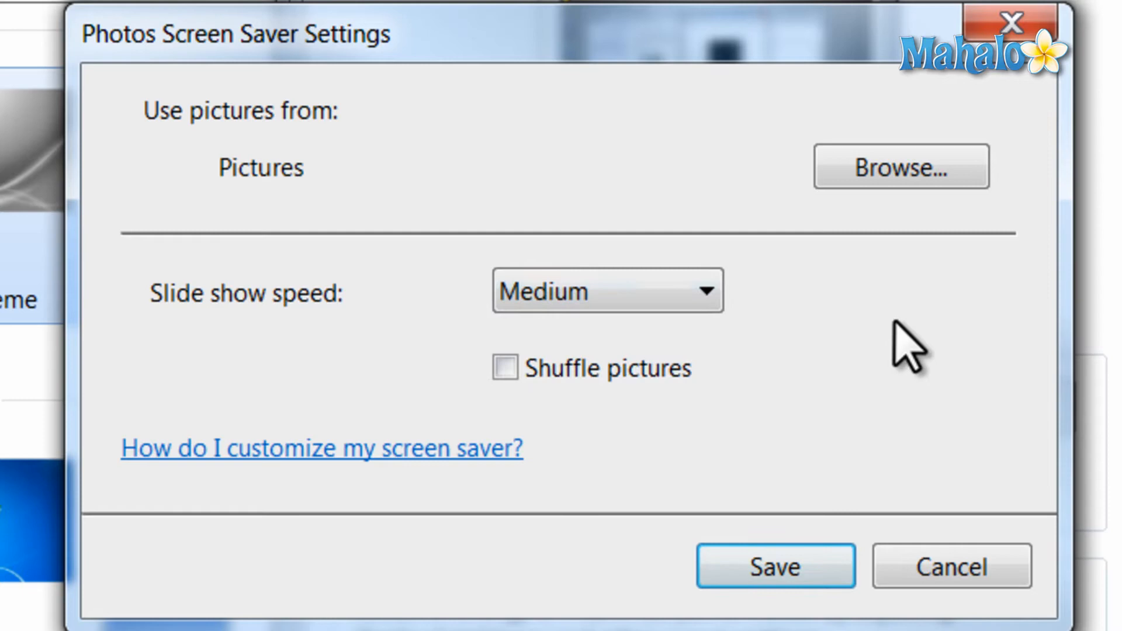
pyautogui.moveTo(855, 265)
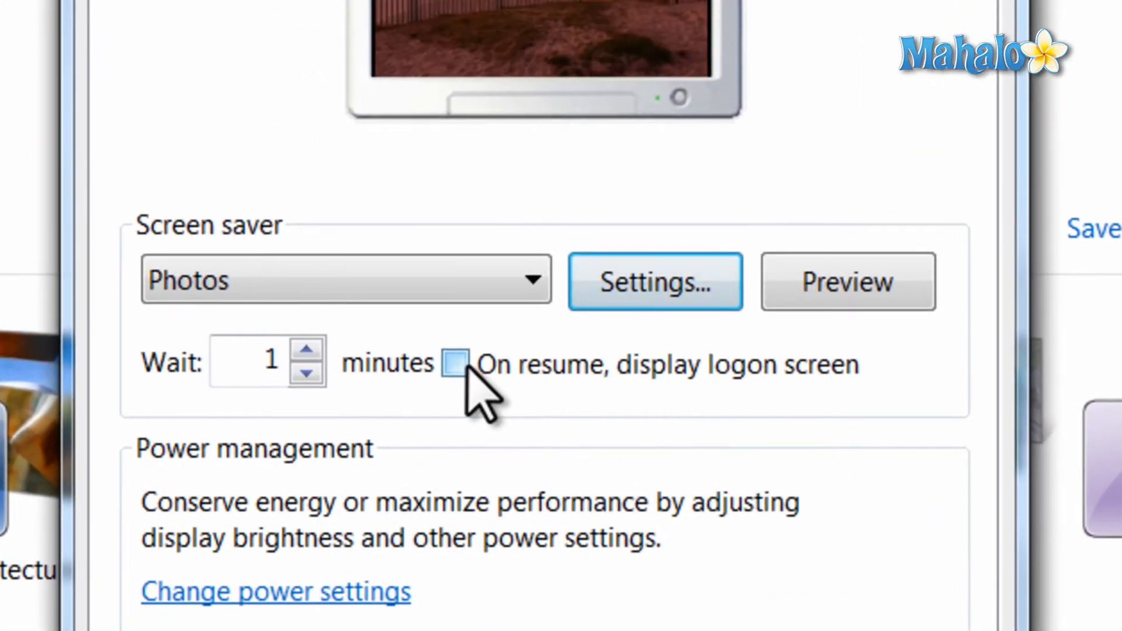
# Step: Toggle the logon-on-resume option and set the wait time to 21 minutes
pyautogui.click(455, 364)
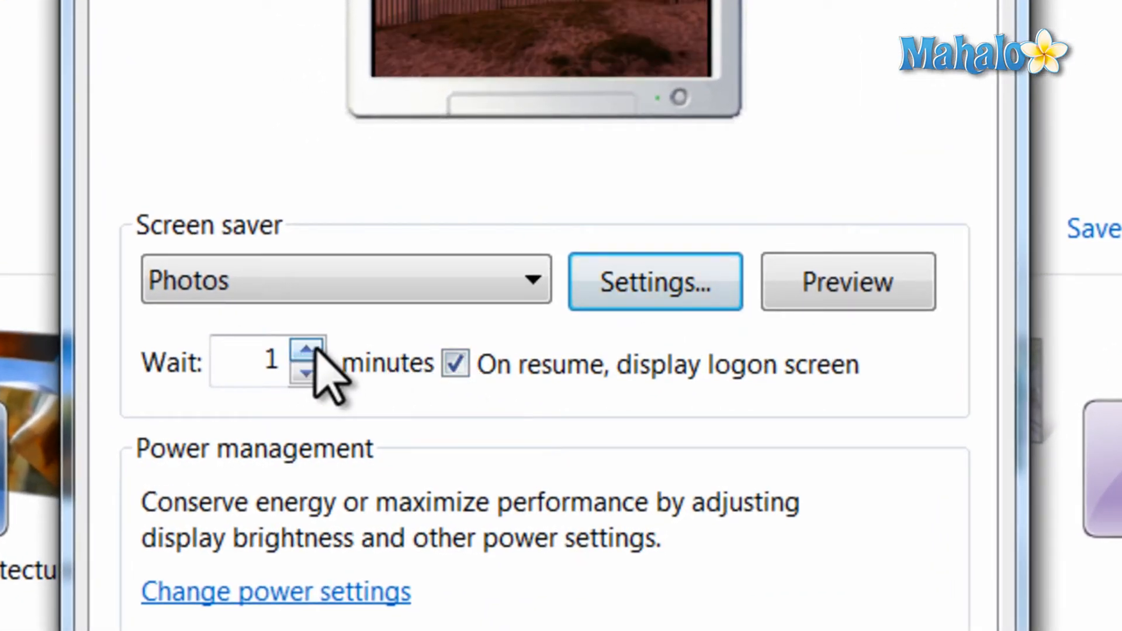
pyautogui.write('3')
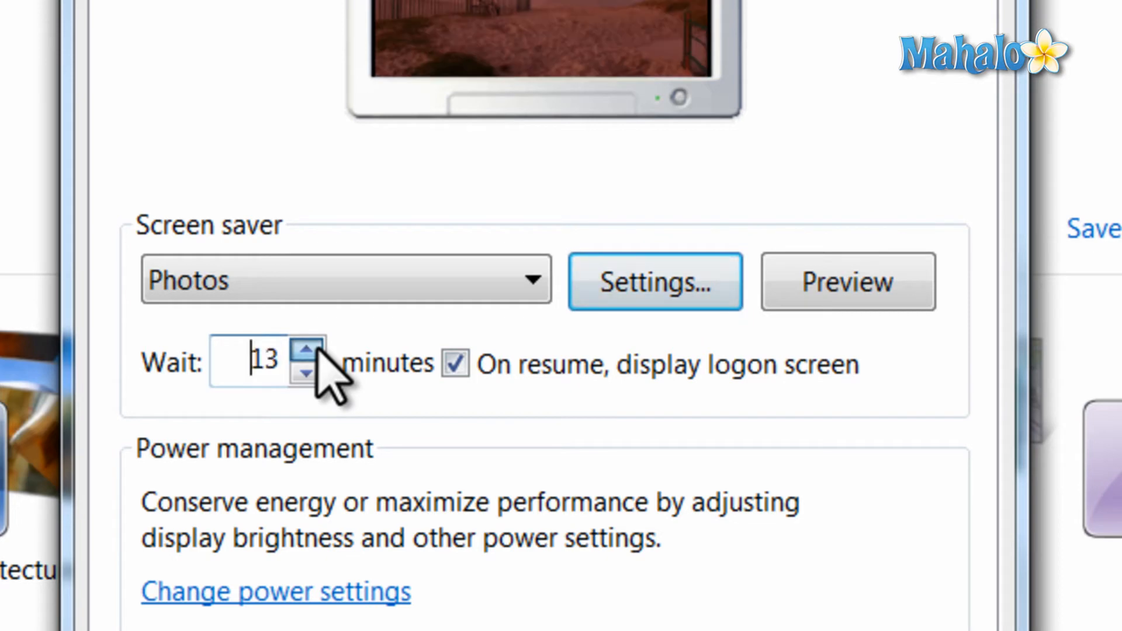
pyautogui.click(455, 365)
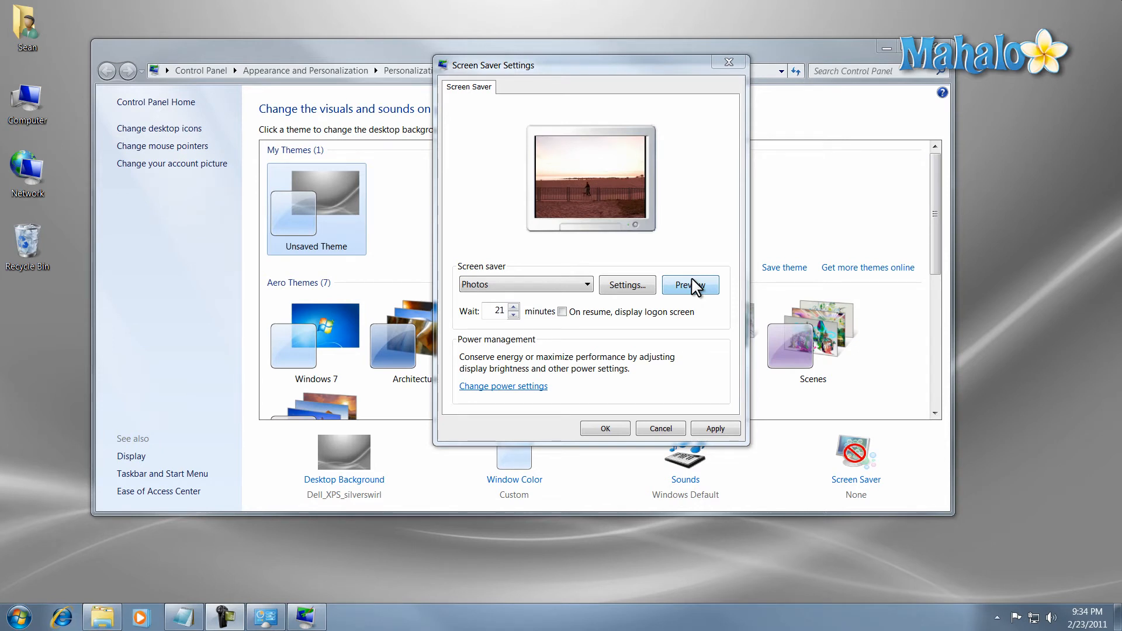
# Step: Preview the Photos screen saver with its 21-minute wait
pyautogui.click(689, 284)
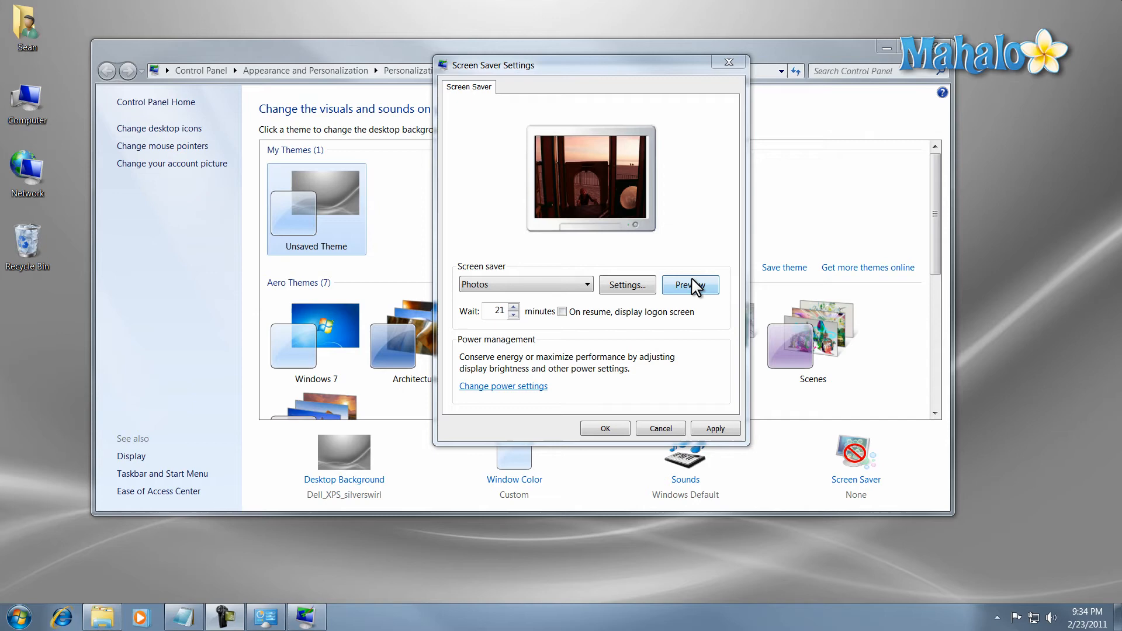